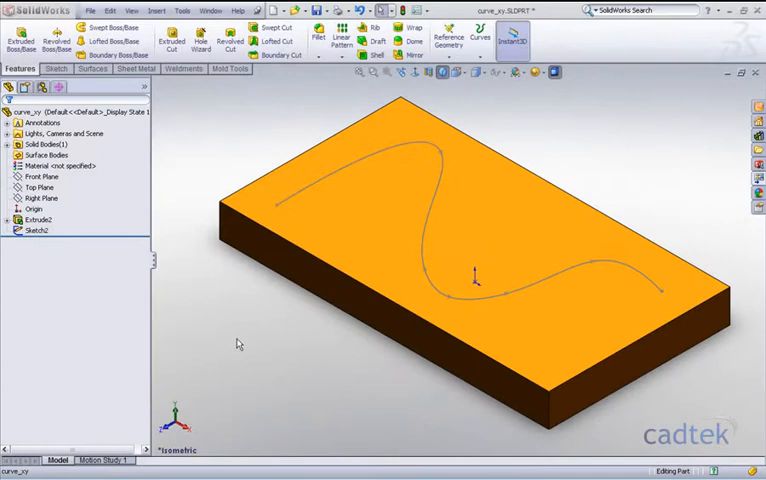
pyautogui.moveTo(256, 316)
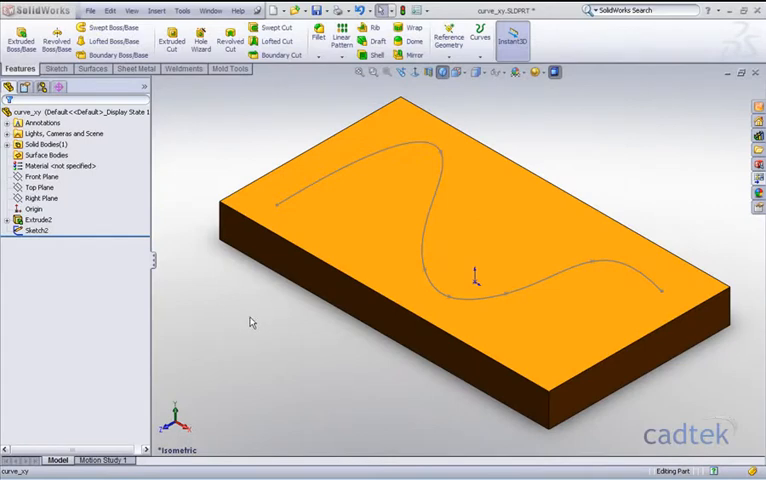
pyautogui.moveTo(248, 332)
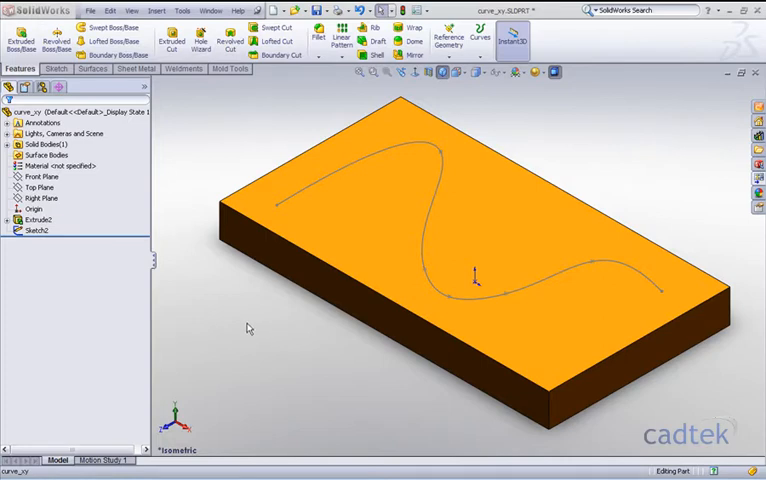
pyautogui.moveTo(252, 320)
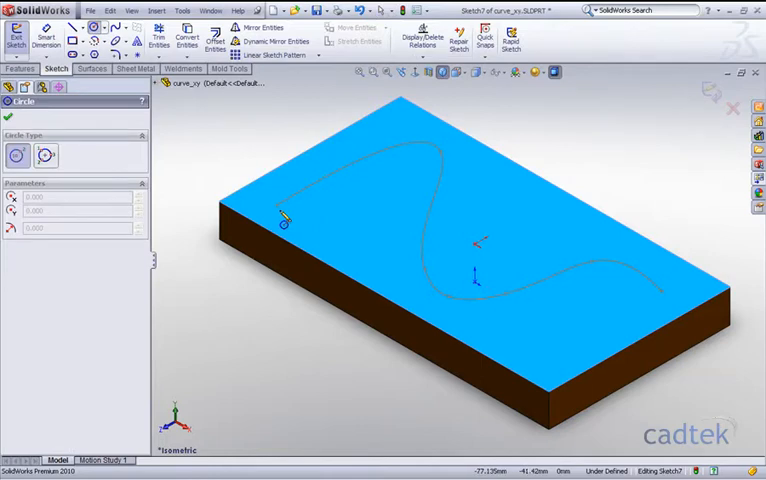
# Step: Sketch a small circle at the curve's start point and cut it Through All the block
pyautogui.click(284, 204)
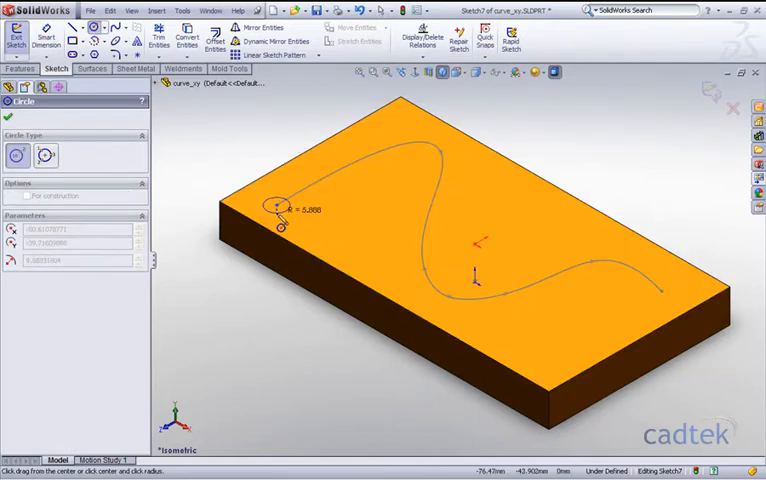
pyautogui.click(276, 204)
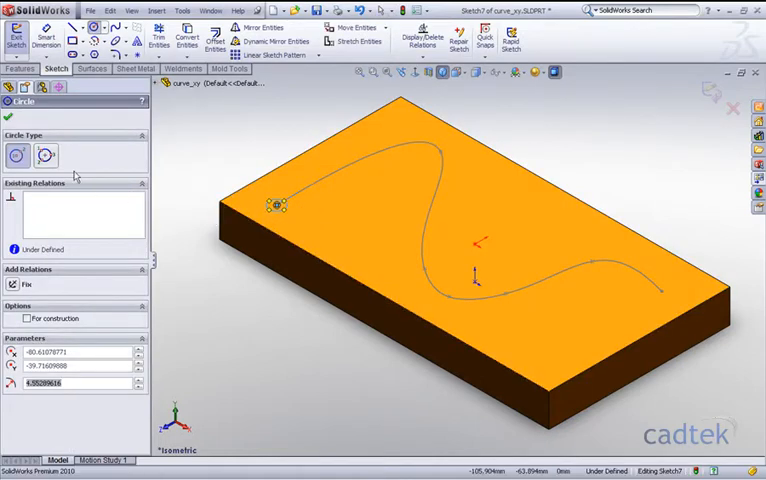
pyautogui.click(20, 68)
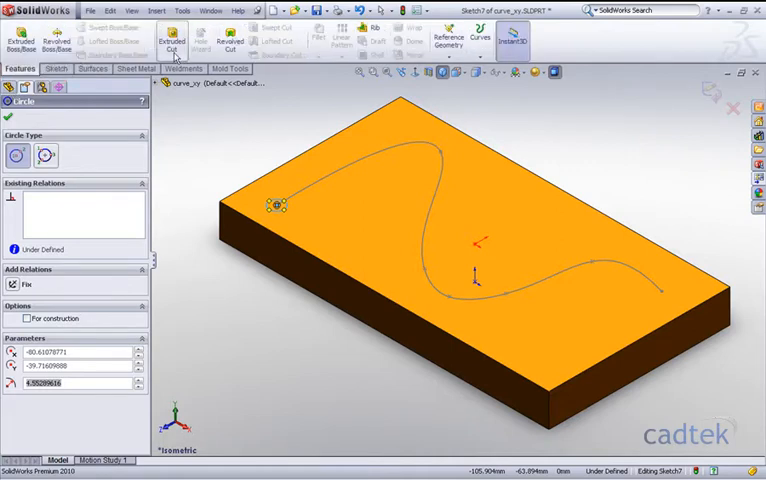
pyautogui.click(172, 40)
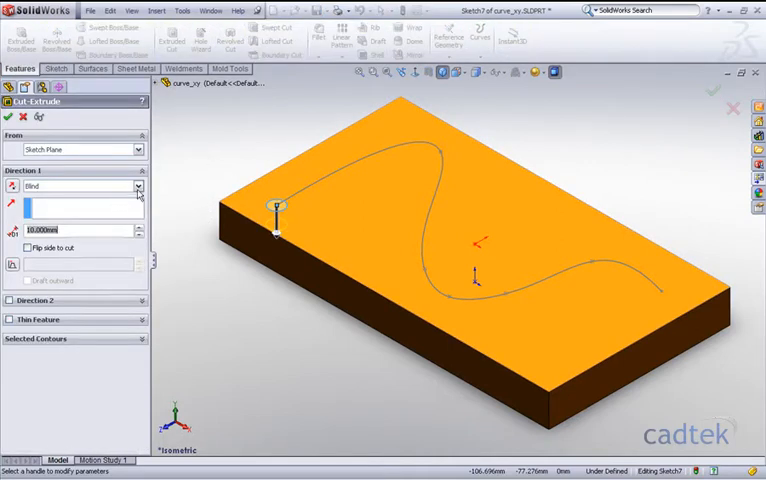
pyautogui.click(136, 186)
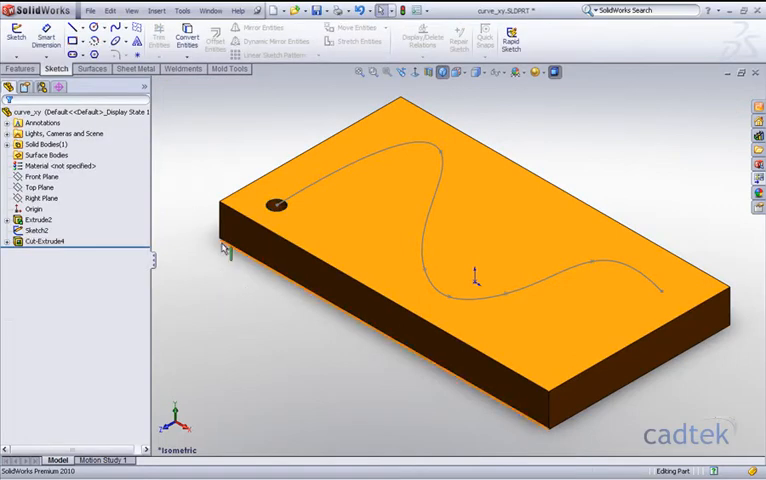
# Step: Select Cut-Extrude1 and start a Curve Driven Pattern of the hole along the S-curve
pyautogui.click(48, 240)
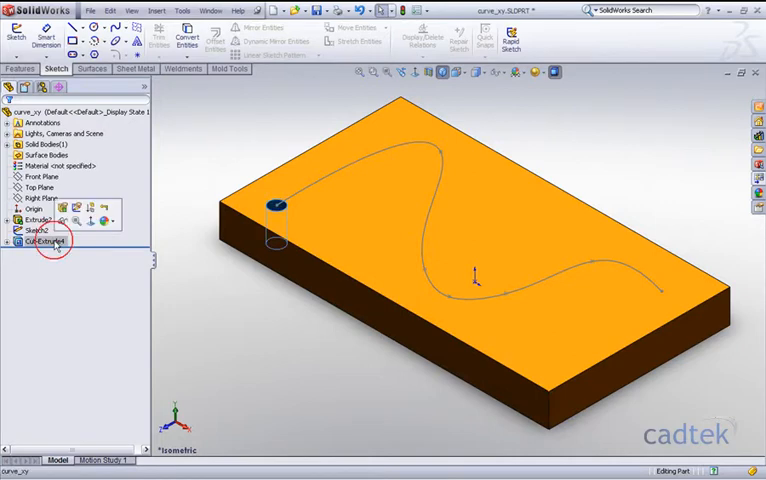
pyautogui.click(18, 68)
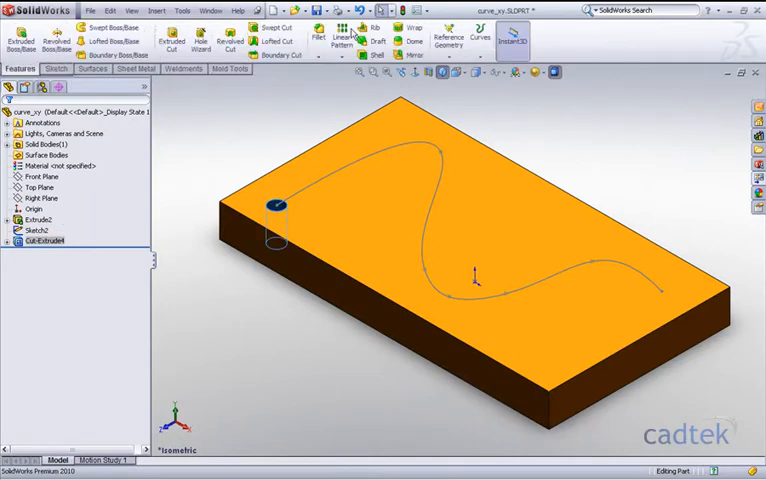
pyautogui.click(352, 30)
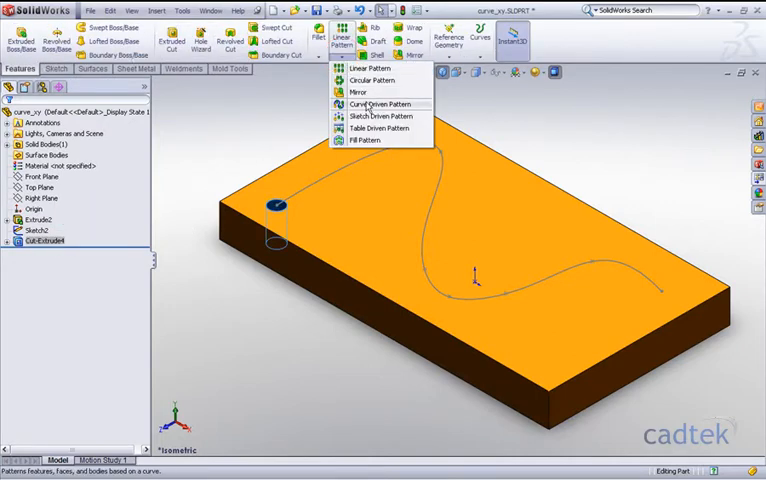
pyautogui.click(378, 104)
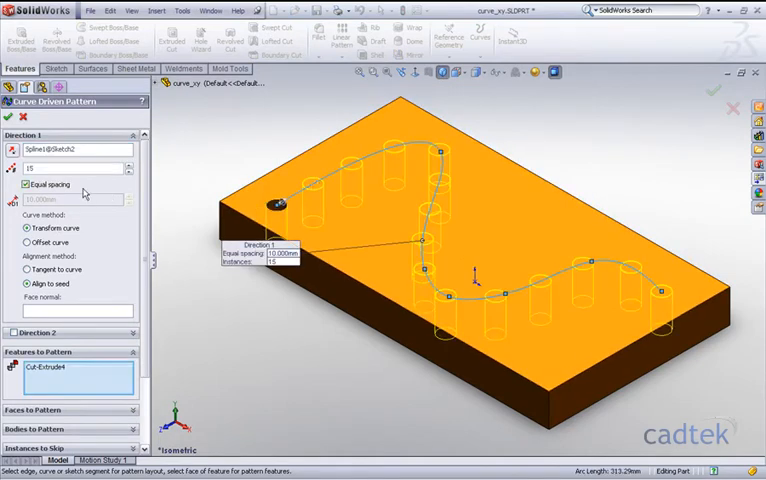
pyautogui.moveTo(76, 168)
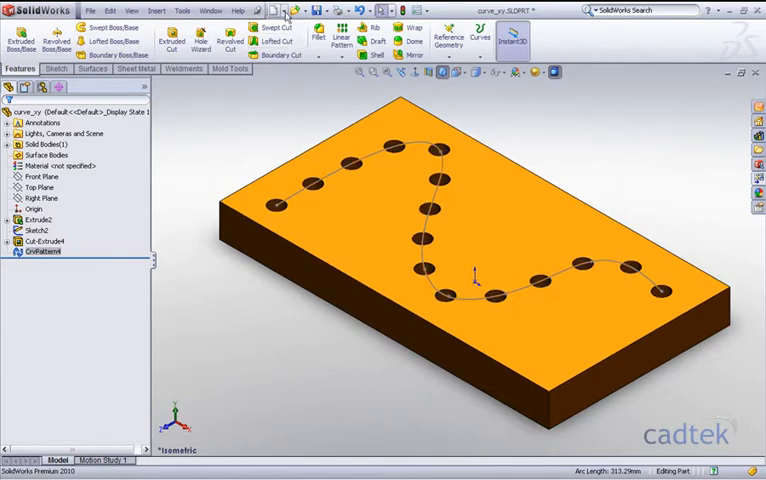
# Step: Make a drawing from the part using the Drawing template and chosen sheet size
pyautogui.click(284, 8)
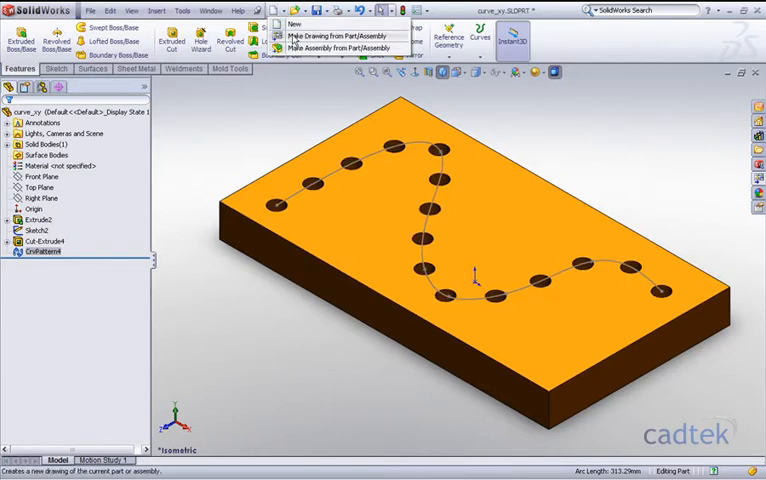
pyautogui.click(336, 36)
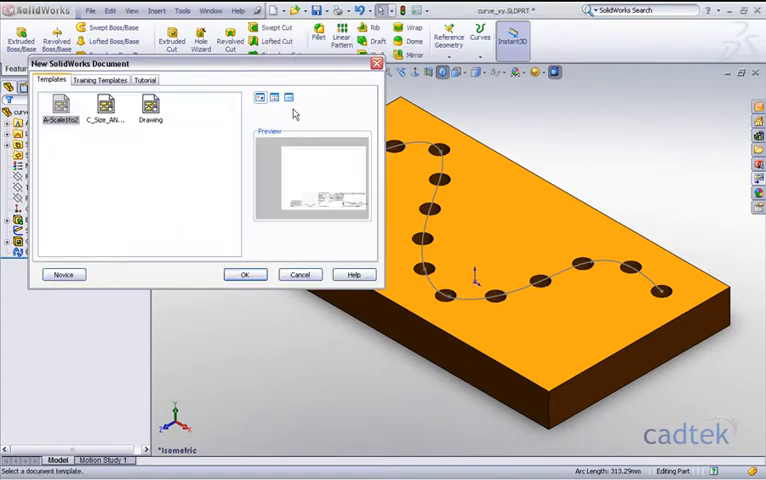
pyautogui.click(150, 104)
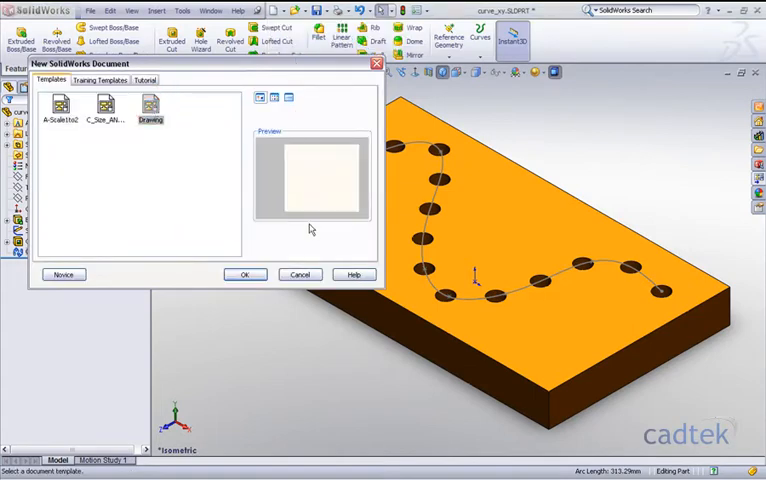
pyautogui.click(244, 274)
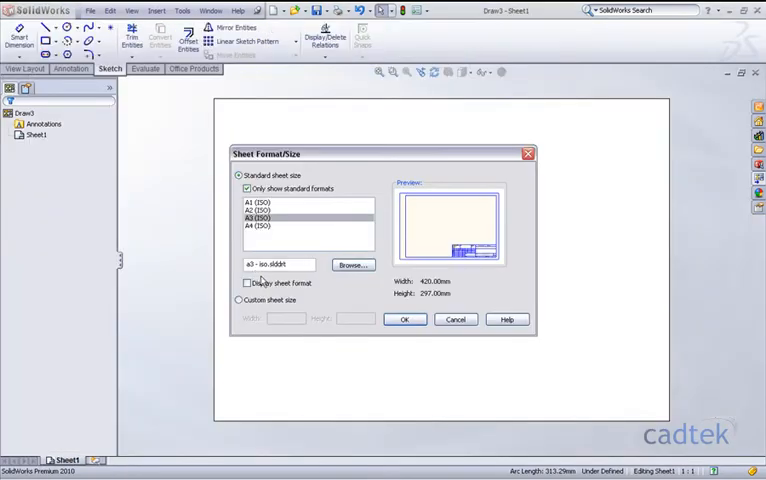
pyautogui.click(248, 284)
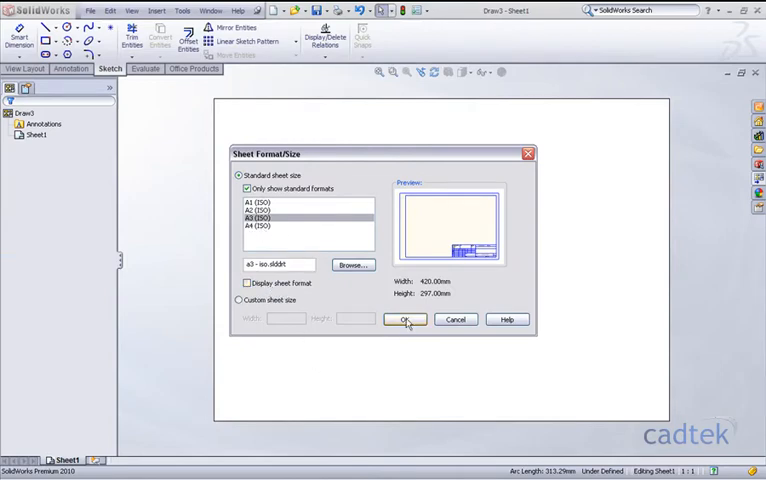
pyautogui.click(404, 320)
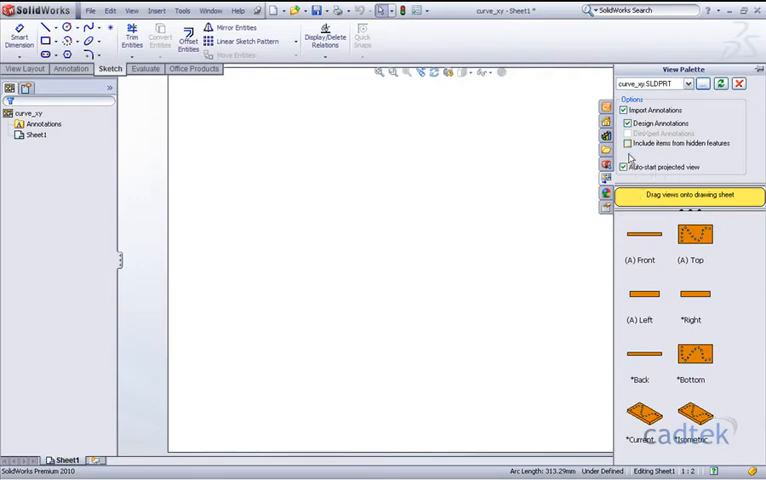
# Step: Disable auto-start projected view and place the Top view of the holed part on the sheet
pyautogui.click(618, 122)
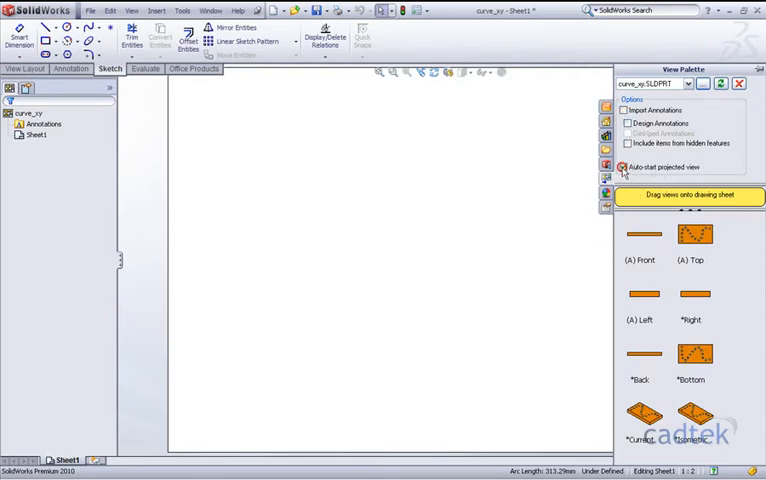
pyautogui.click(608, 166)
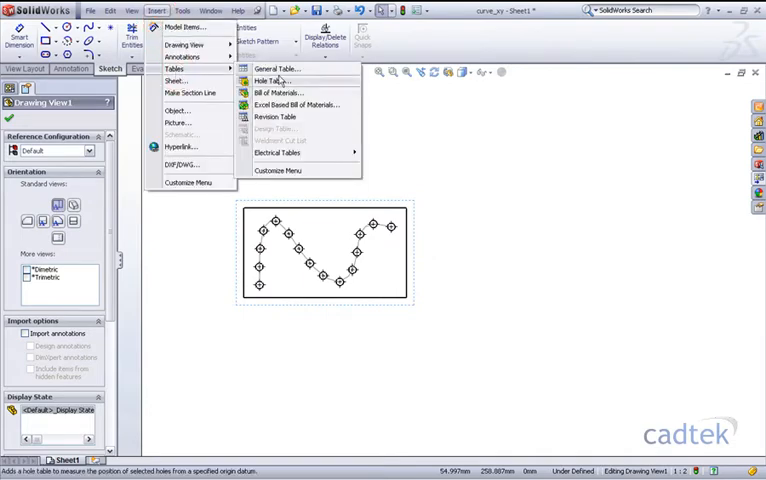
# Step: Insert a hole table with each hole's tag, X and Y locations and size beside the top view
pyautogui.click(268, 80)
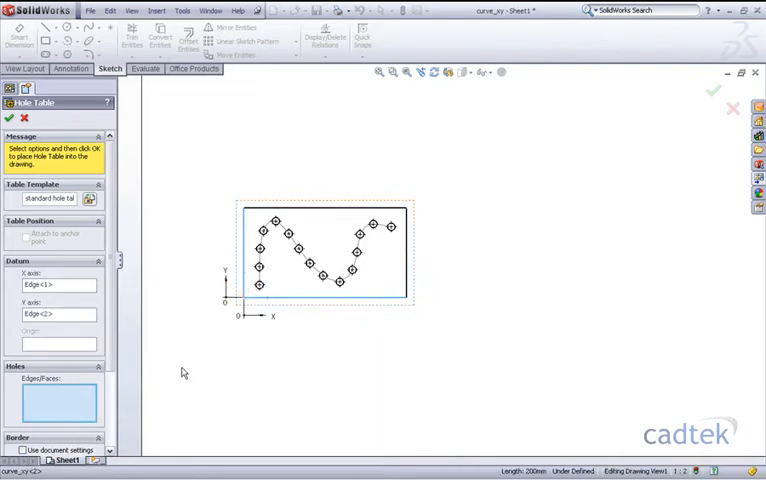
pyautogui.moveTo(292, 288)
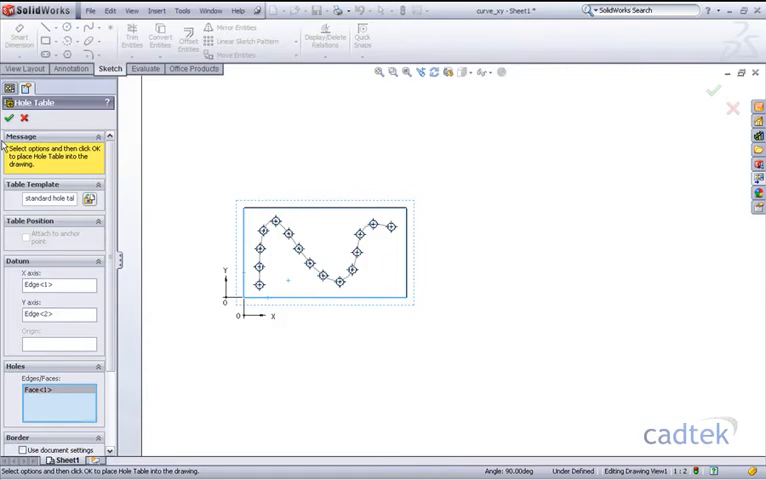
pyautogui.moveTo(156, 212)
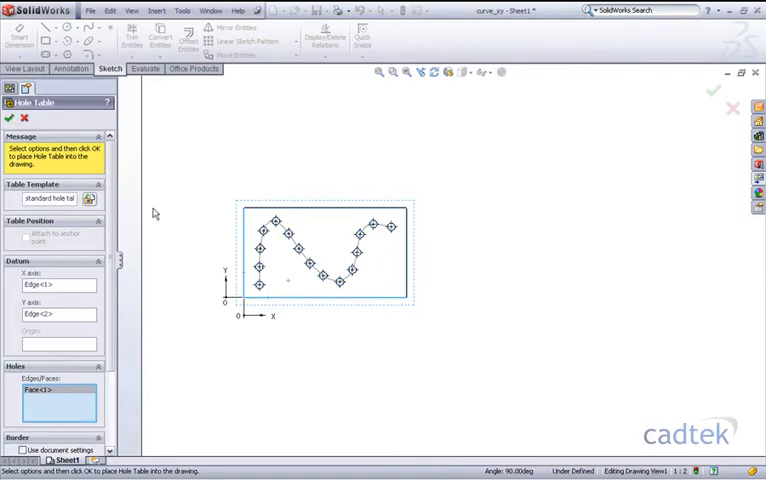
pyautogui.click(10, 120)
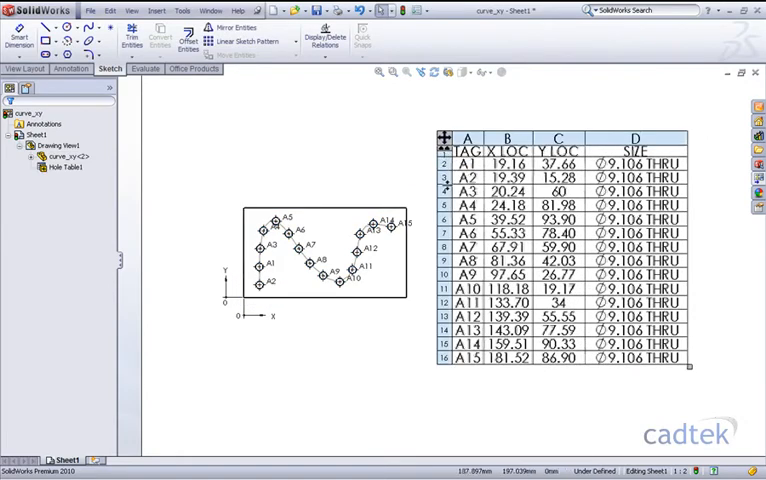
pyautogui.moveTo(538, 180)
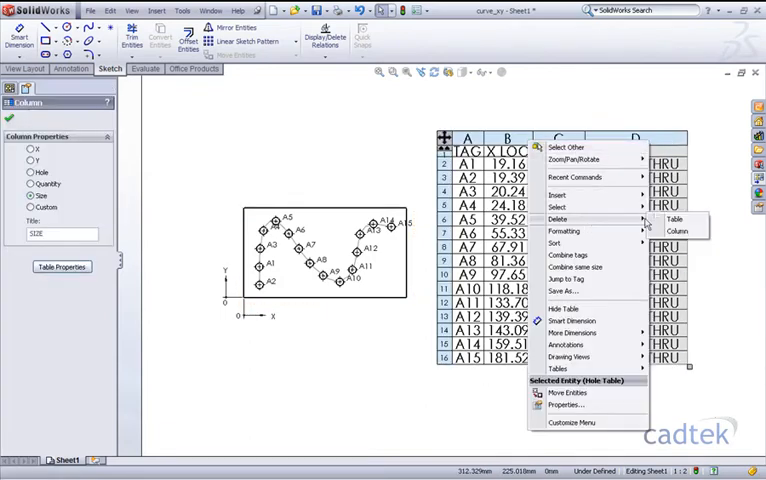
# Step: Delete an unwanted column so only X LOC and Y LOC remain in the hole table
pyautogui.click(684, 232)
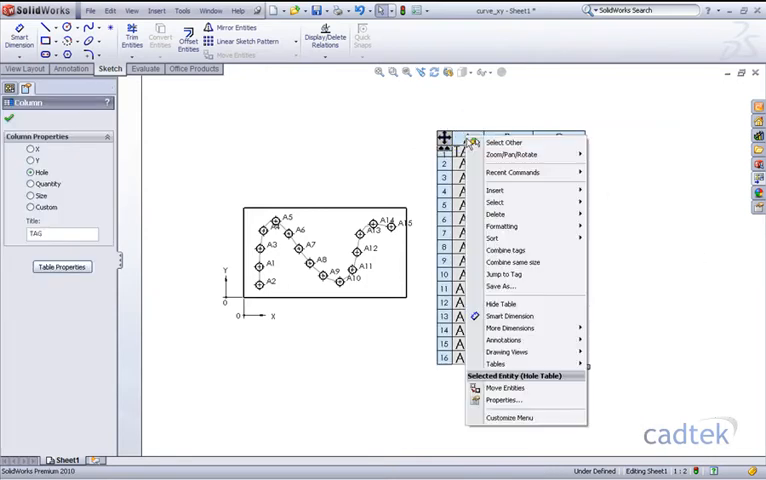
pyautogui.moveTo(504, 230)
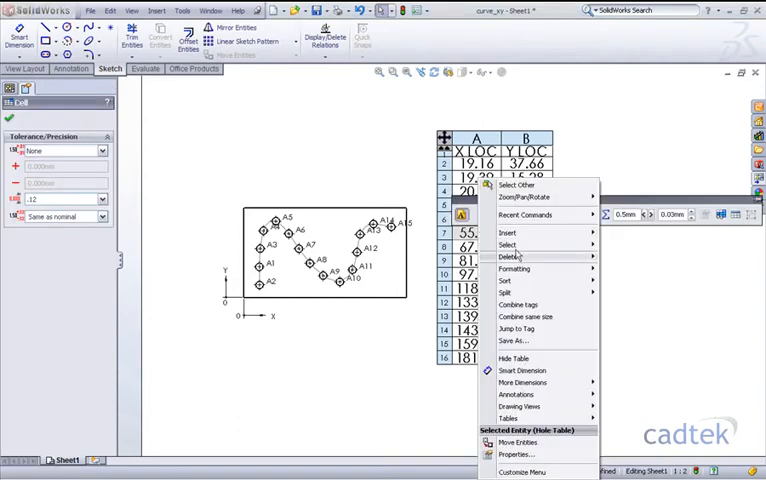
# Step: Save the hole table as its own file, listing Excel, text and CSV format choices
pyautogui.click(510, 340)
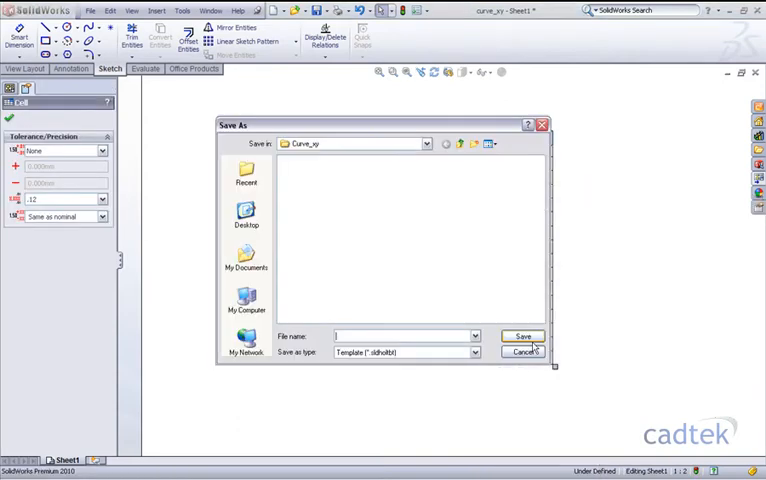
pyautogui.click(474, 352)
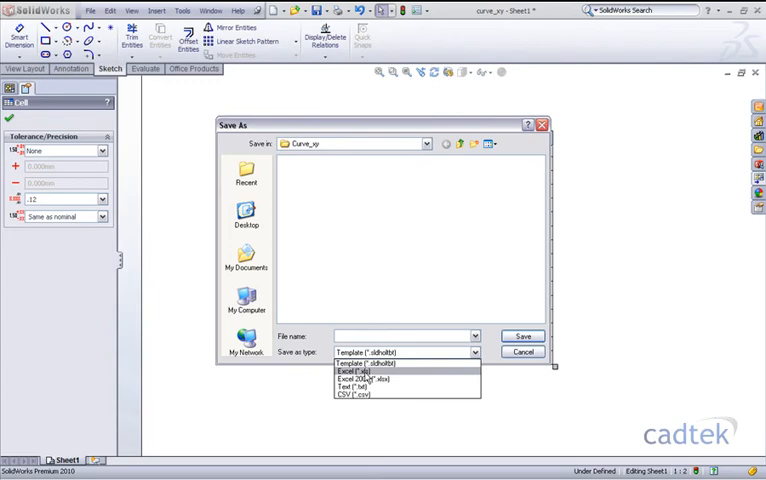
pyautogui.moveTo(362, 388)
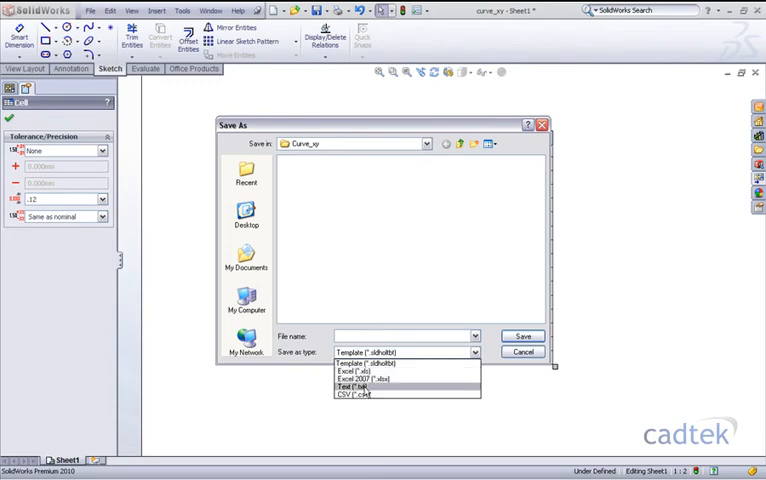